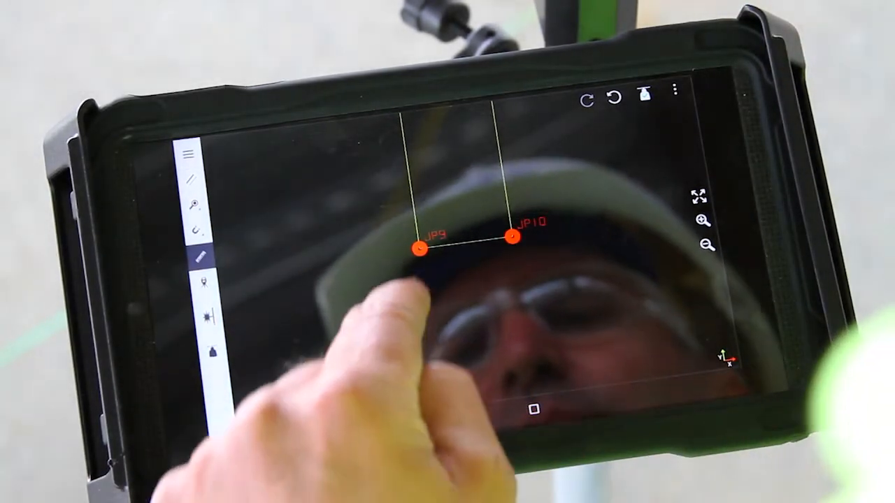
Step: Measure the distance from point JP9 to point JP10 on the floor plan
left_click(416, 248)
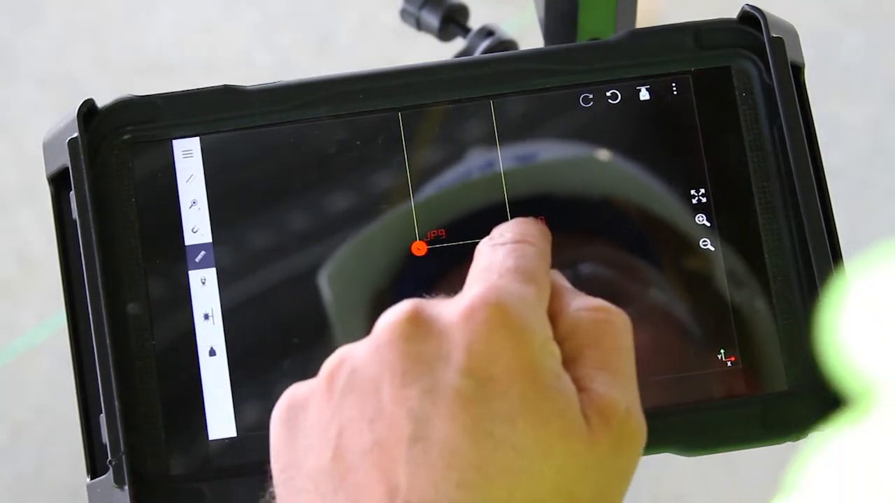
left_click(538, 224)
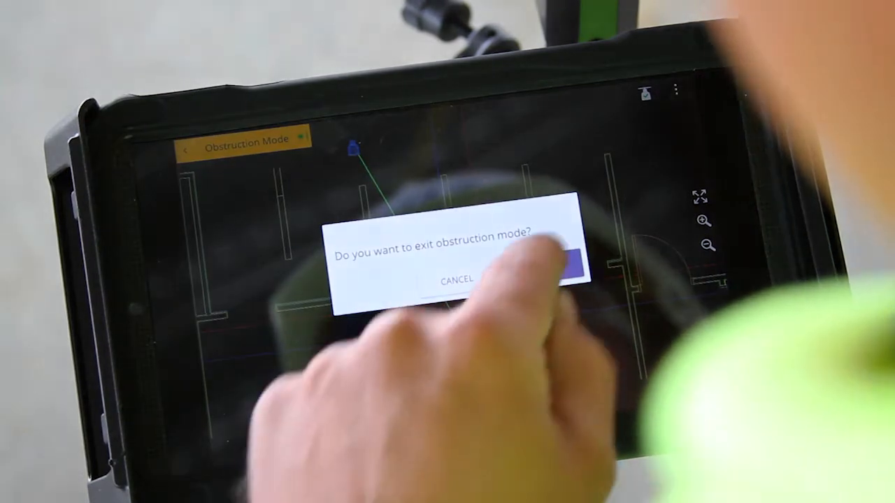
Step: Confirm OK to exit obstruction mode and resume staking out point JP5
left_click(553, 263)
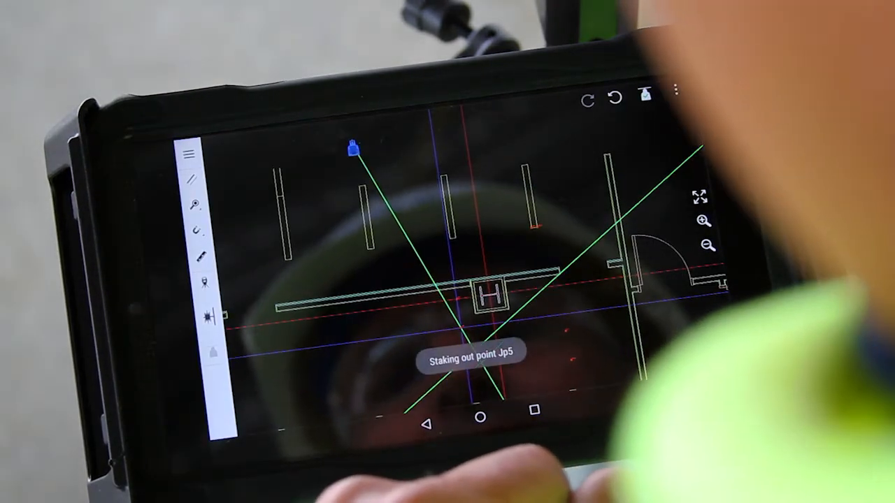